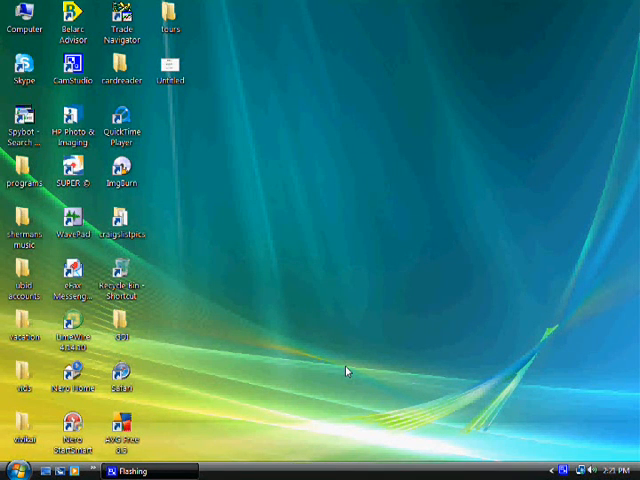
{"action": "mouse_move", "coordinate": [323, 389]}
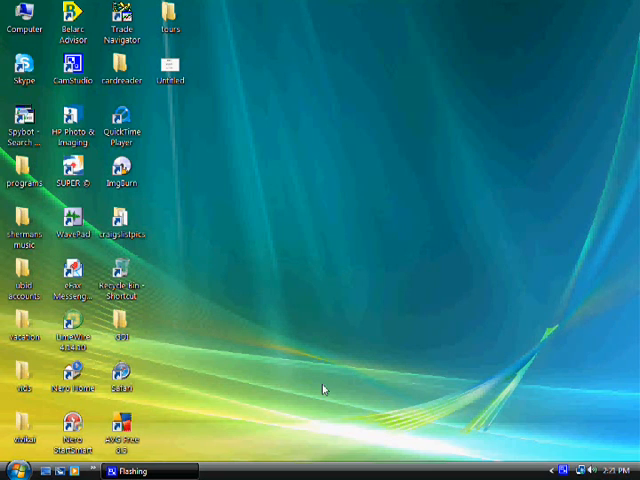
{"action": "mouse_move", "coordinate": [280, 442]}
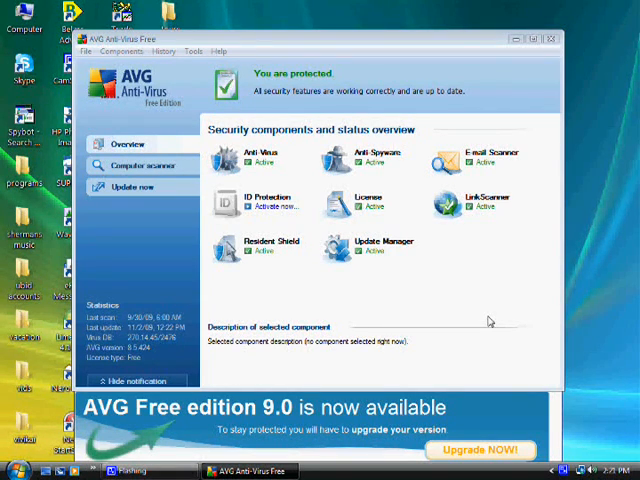
{"action": "mouse_move", "coordinate": [427, 291]}
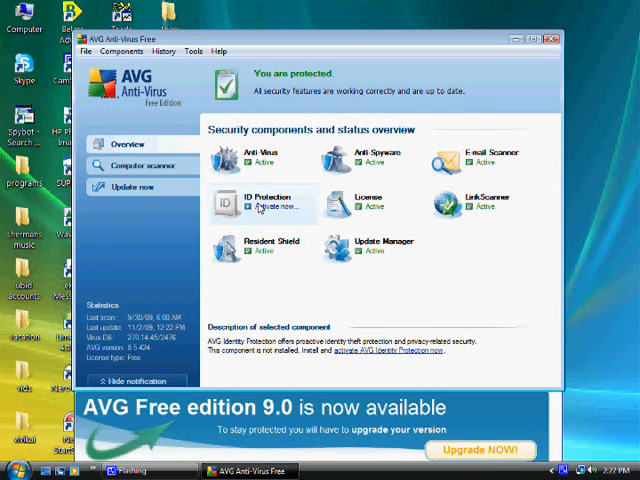
- Show the License and LinkScanner component descriptions in the AVG Overview
{"action": "left_click", "coordinate": [375, 205]}
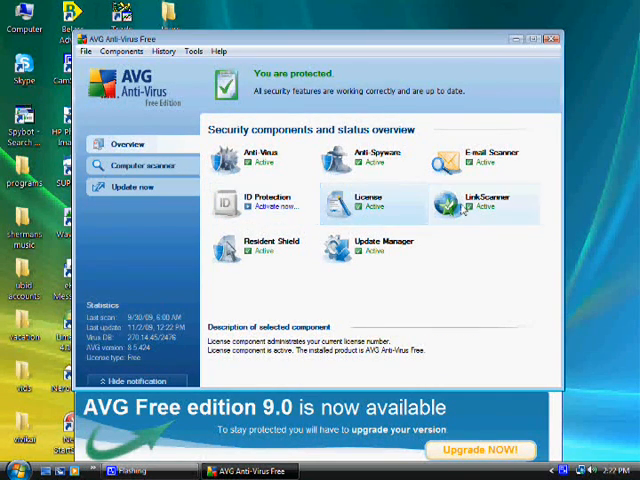
{"action": "left_click", "coordinate": [485, 205]}
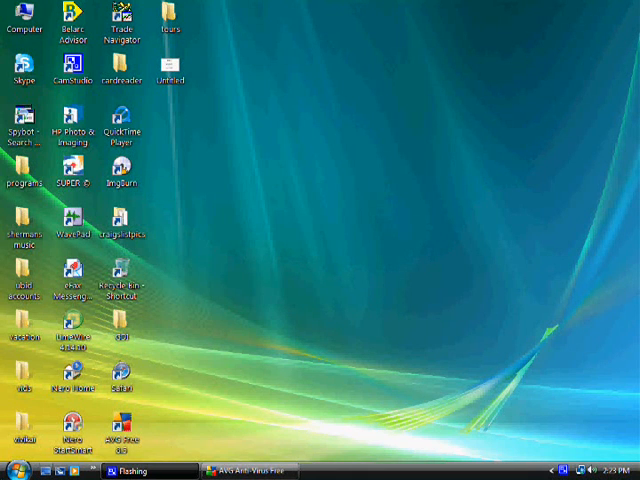
{"action": "mouse_move", "coordinate": [211, 147]}
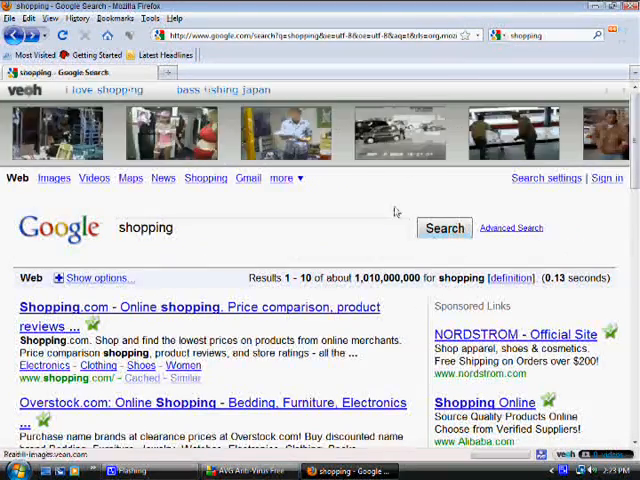
- Scroll down the Google 'shopping' results to see the LinkScanner safety marks
{"action": "scroll", "scroll_direction": "down", "scroll_amount": 3}
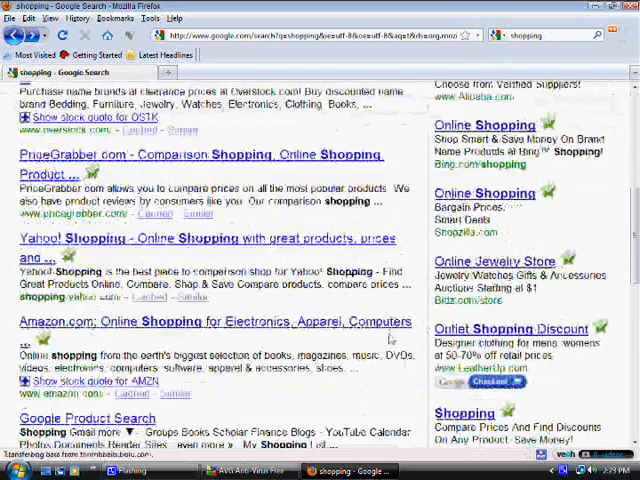
{"action": "scroll", "scroll_direction": "down", "scroll_amount": 3}
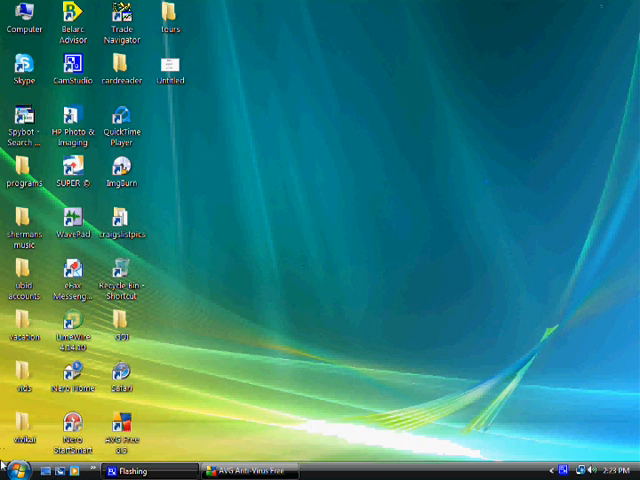
- Launch Firefox, search Google for 'avg', and open the AVG Free download link
{"action": "left_click", "coordinate": [70, 130]}
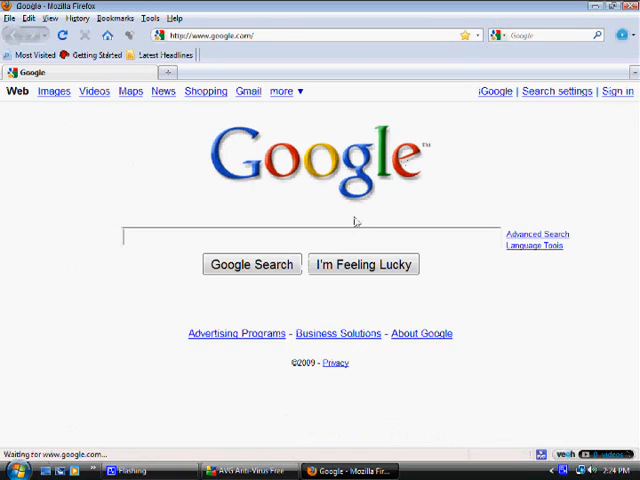
{"action": "type", "text": "avg"}
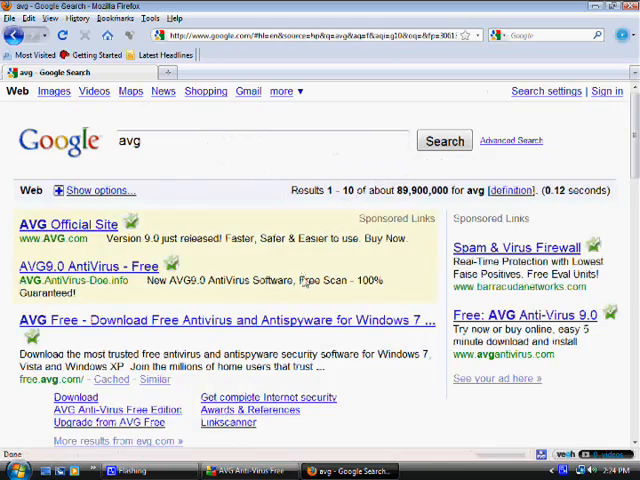
{"action": "scroll", "scroll_direction": "down", "scroll_amount": 3}
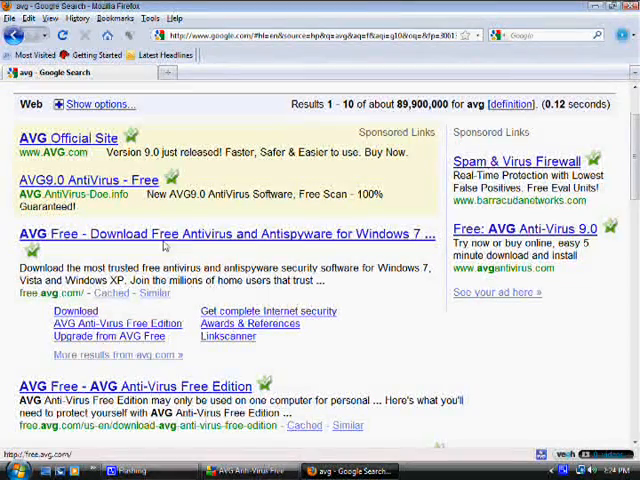
{"action": "left_click", "coordinate": [75, 311]}
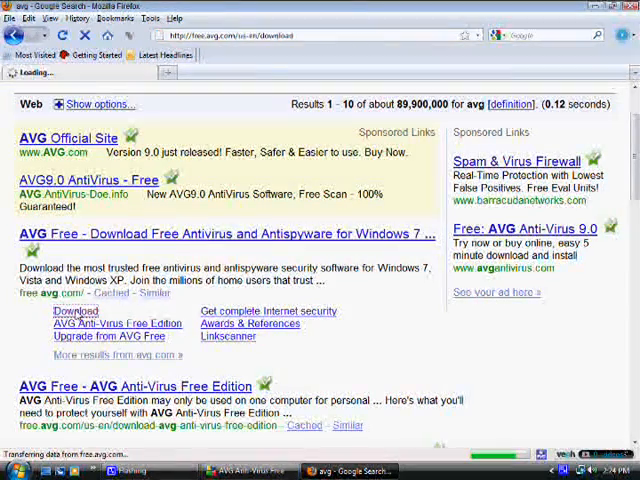